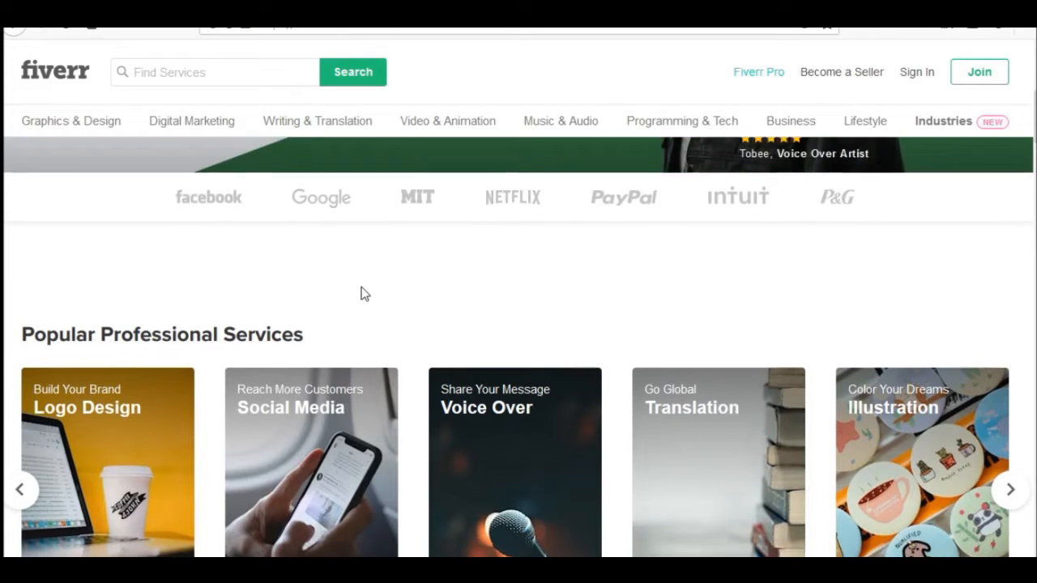
Scroll to Popular Professional Services and open the Social Media card to reach the Facebook Ads gig
scroll(down, 3)
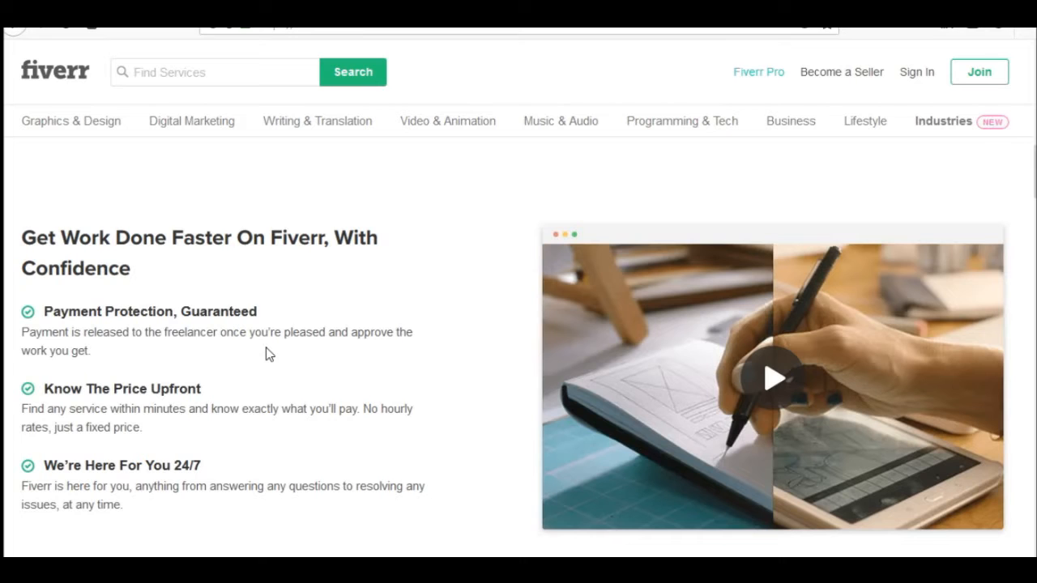
scroll(down, 3)
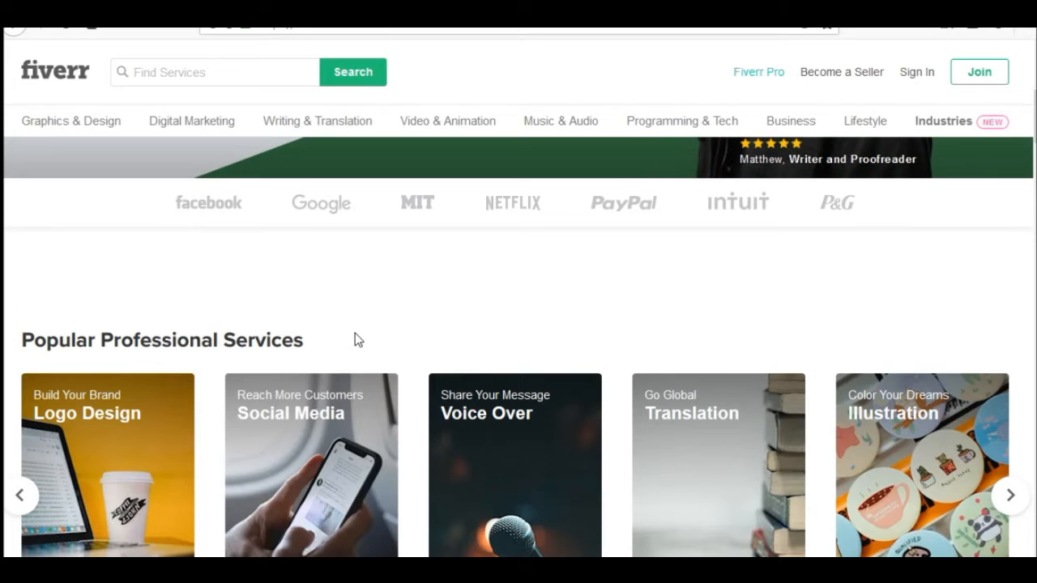
mouse_move(330, 367)
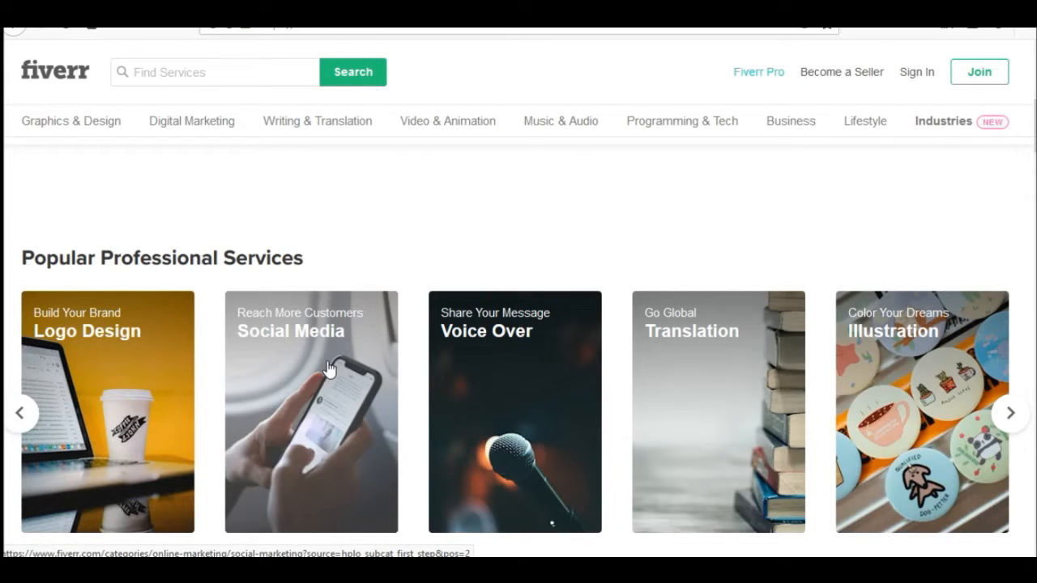
mouse_move(307, 283)
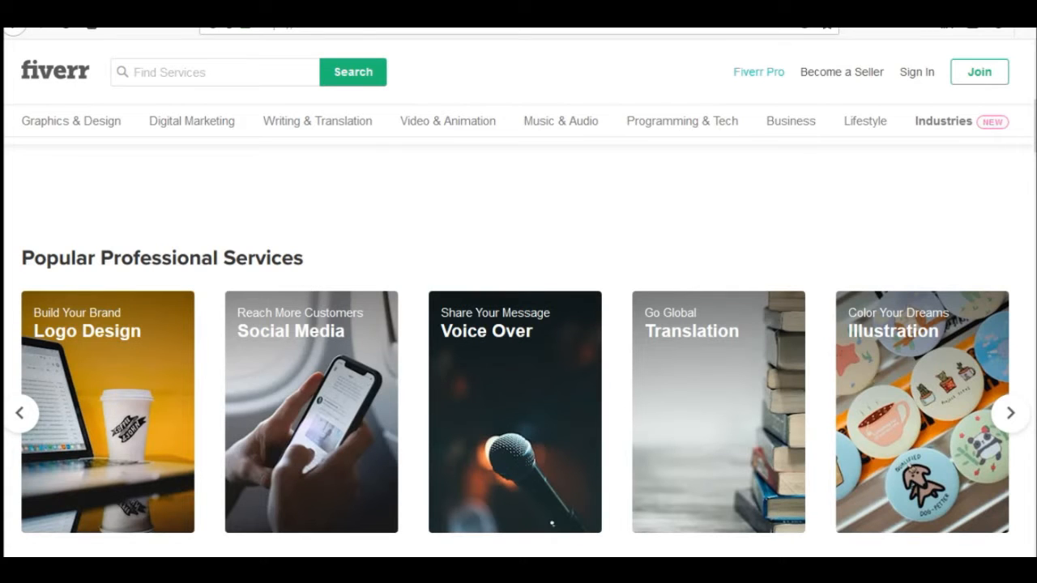
click(310, 411)
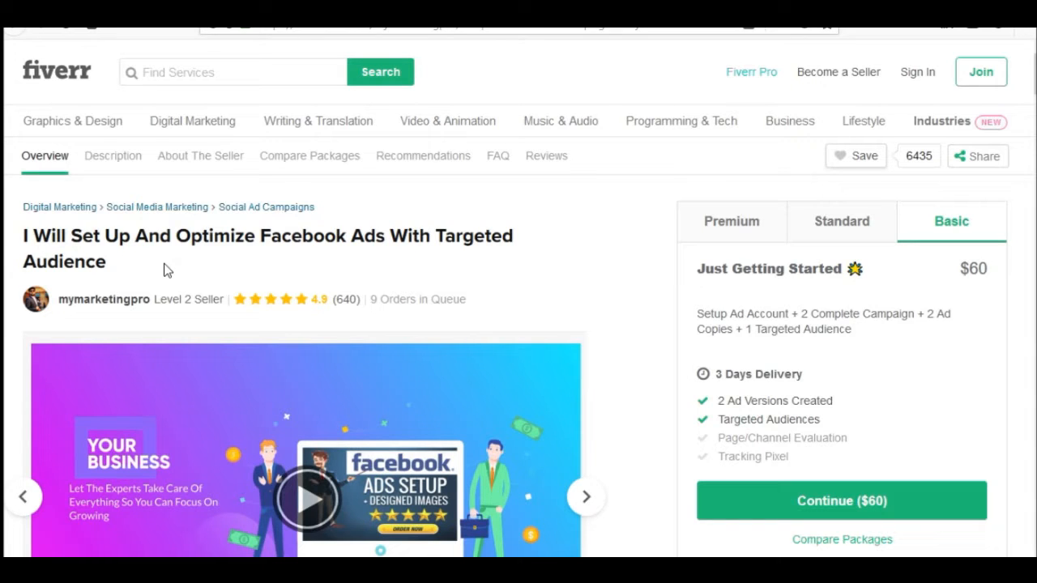
mouse_move(975, 386)
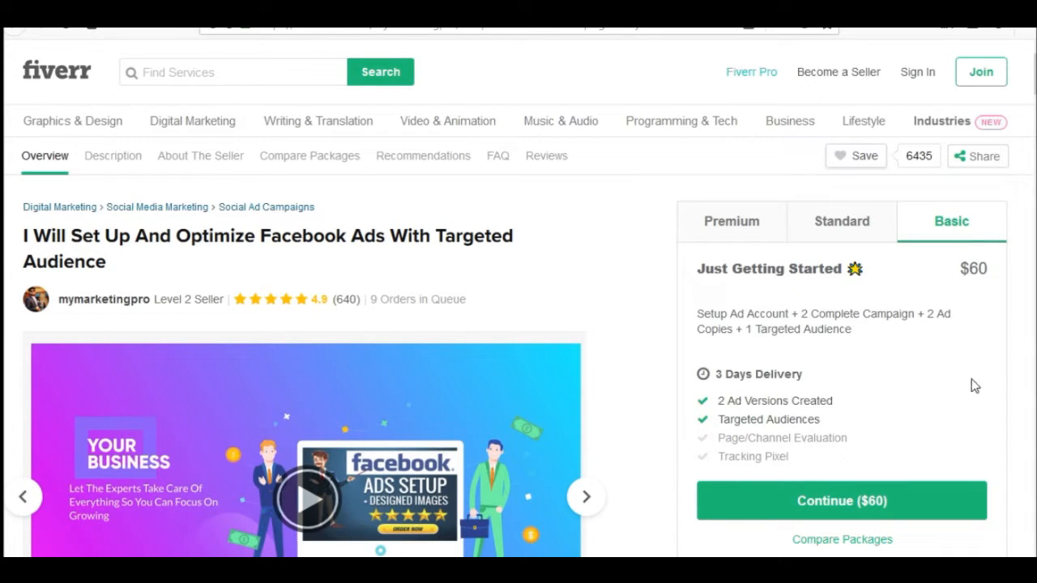
mouse_move(970, 243)
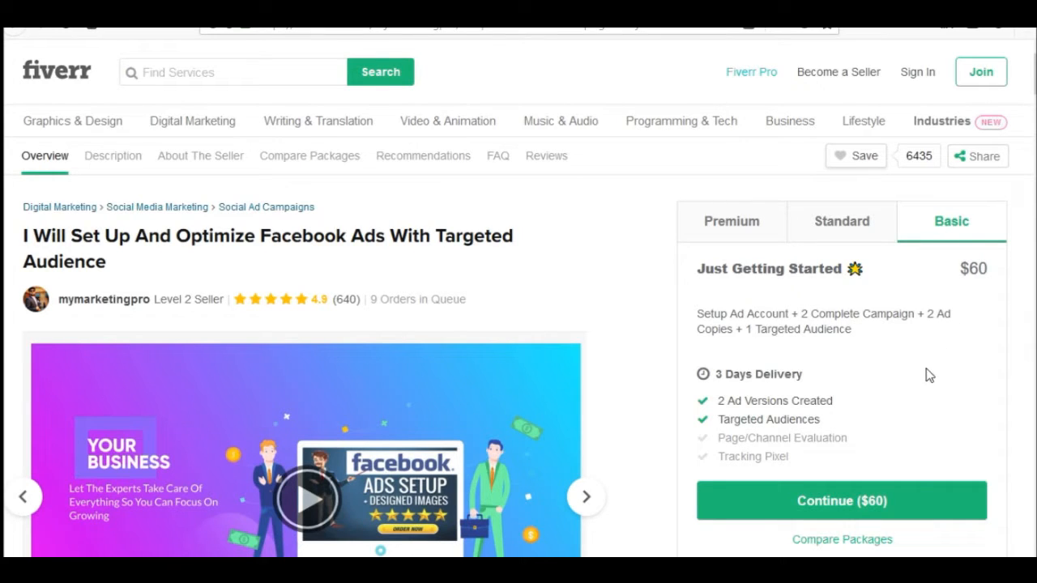
mouse_move(957, 311)
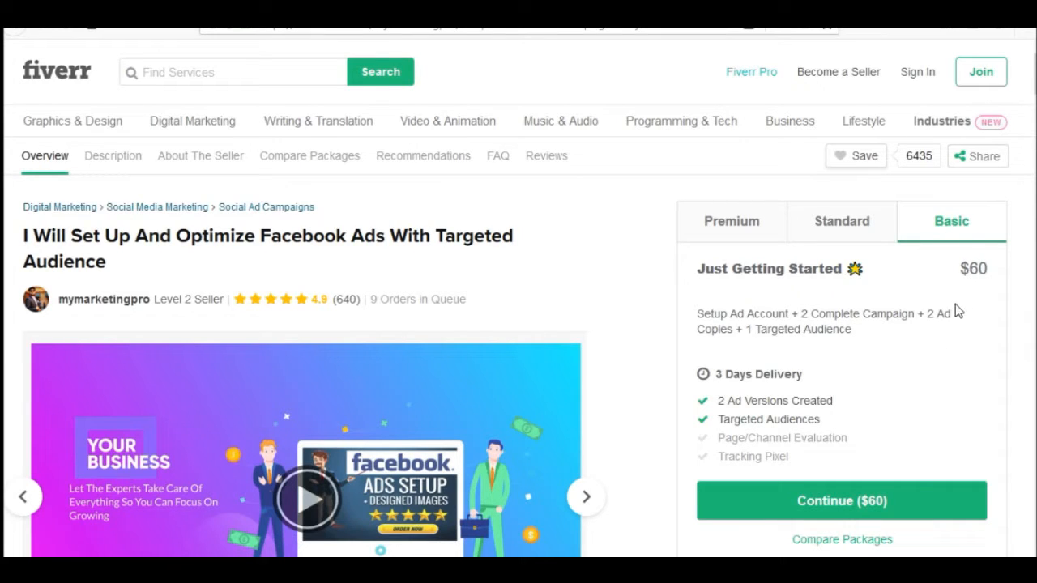
mouse_move(521, 285)
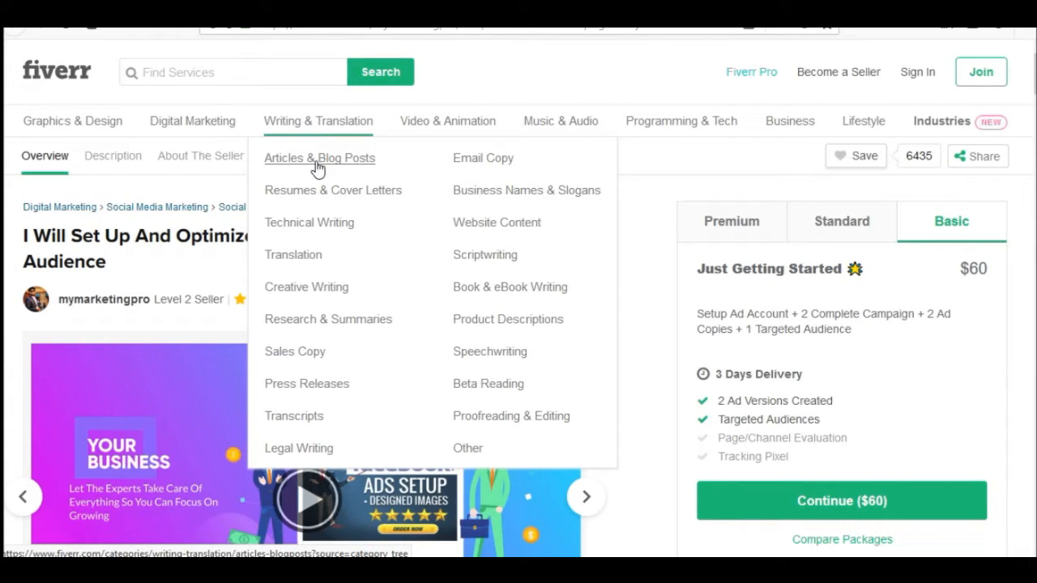
mouse_move(458, 214)
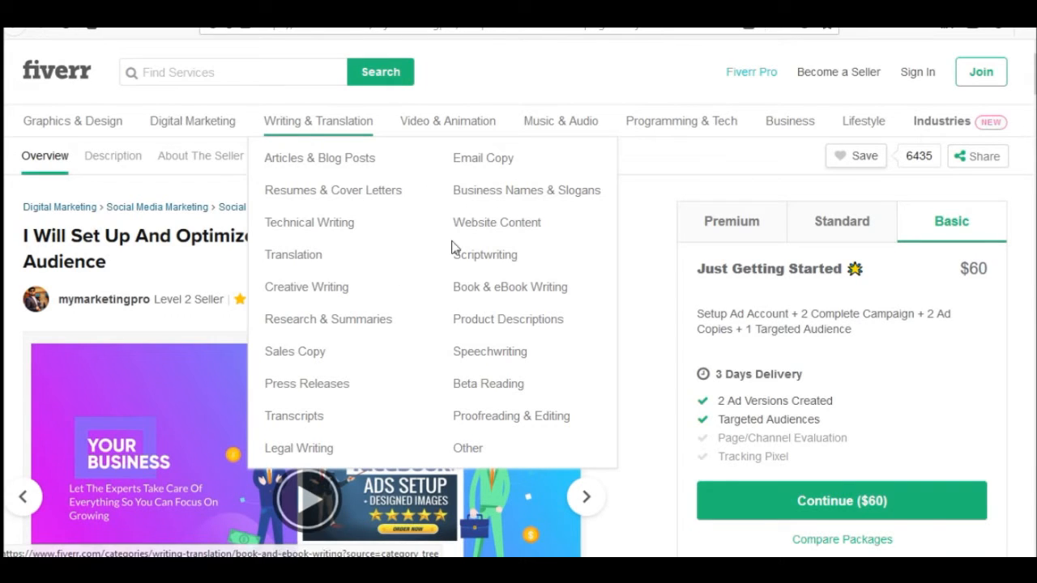
mouse_move(506, 287)
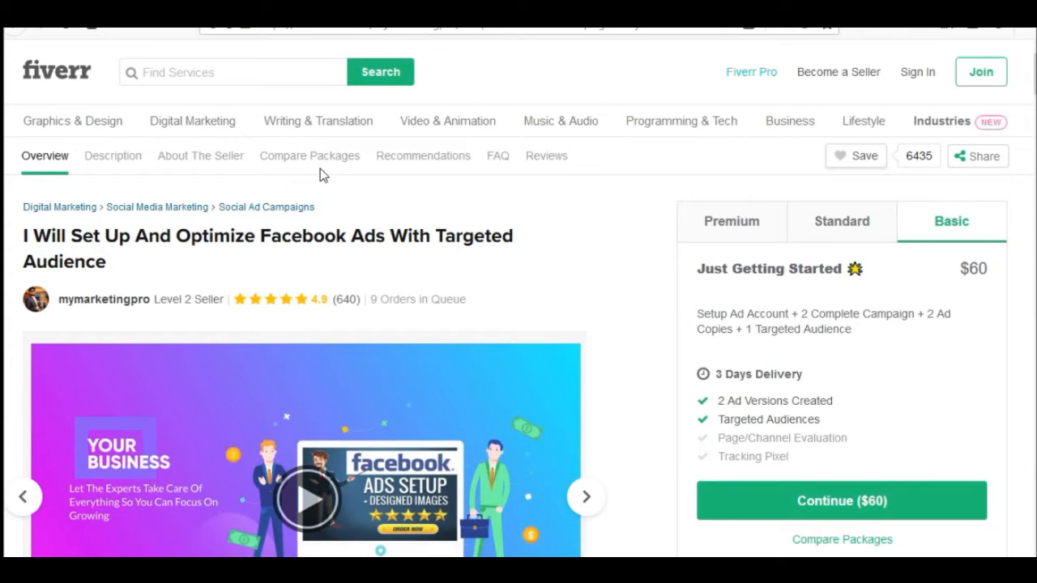
mouse_move(339, 263)
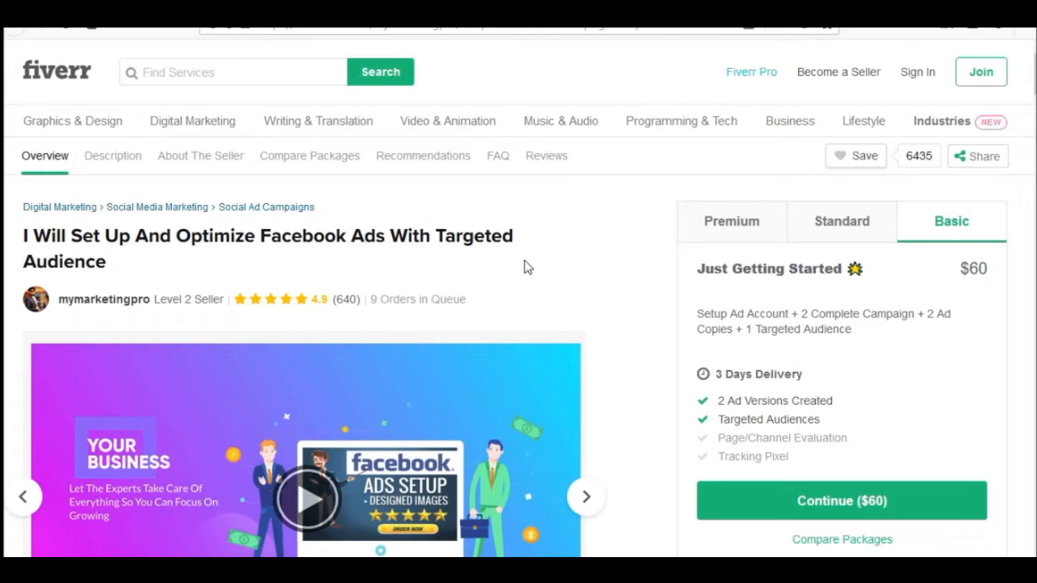
mouse_move(580, 268)
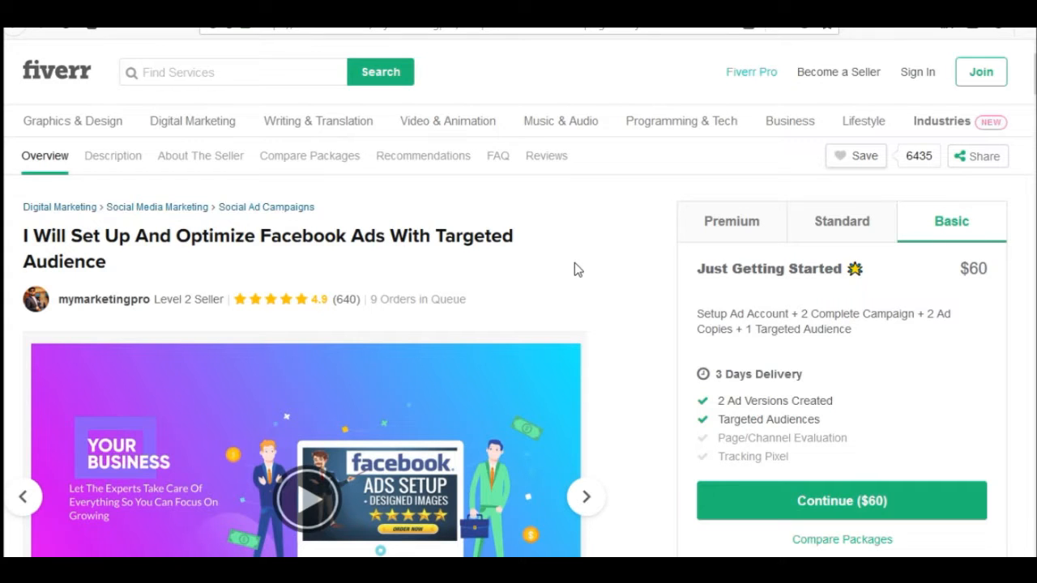
scroll(down, 3)
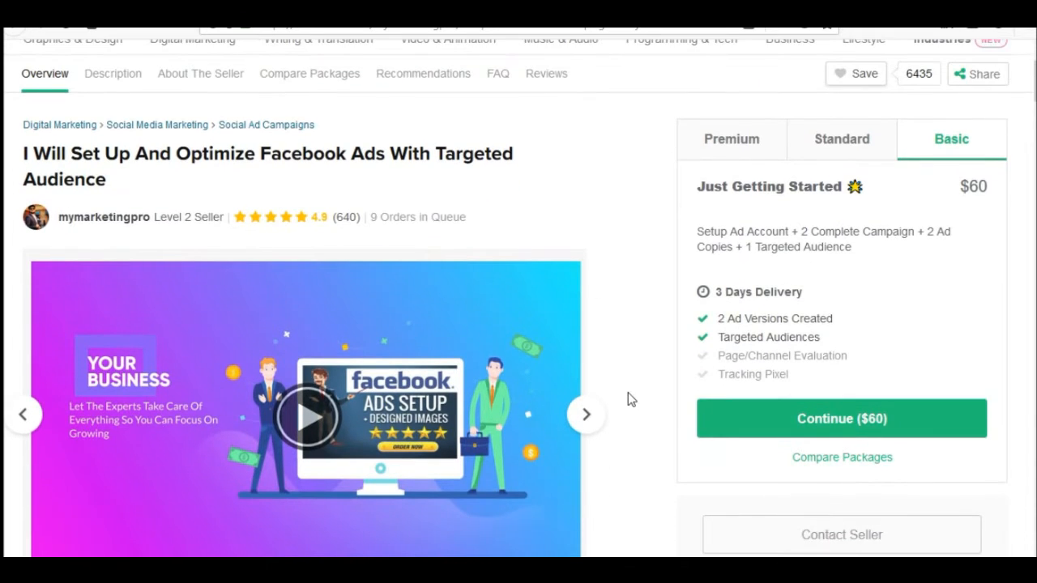
scroll(up, 3)
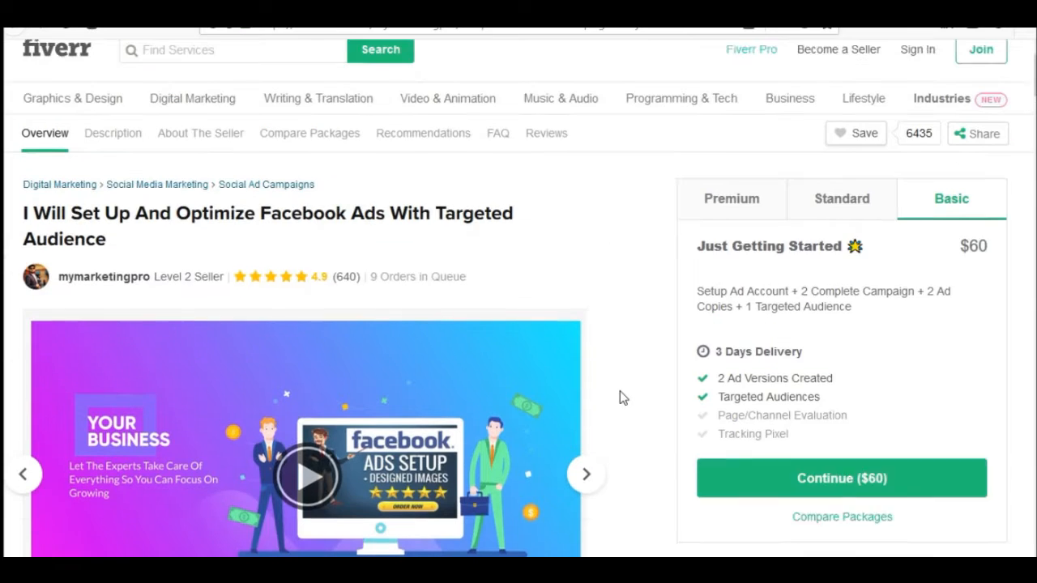
scroll(up, 3)
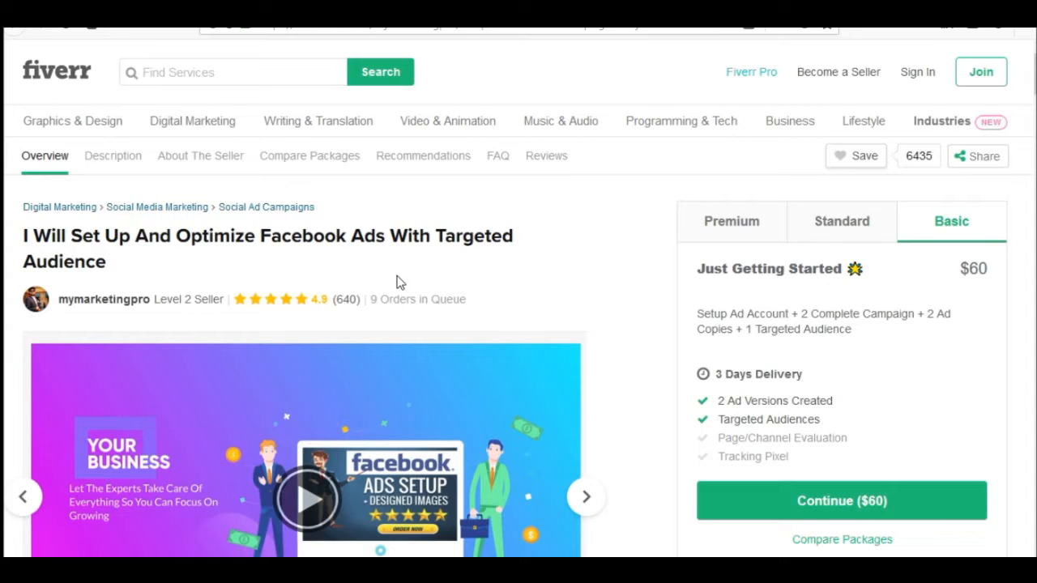
mouse_move(595, 314)
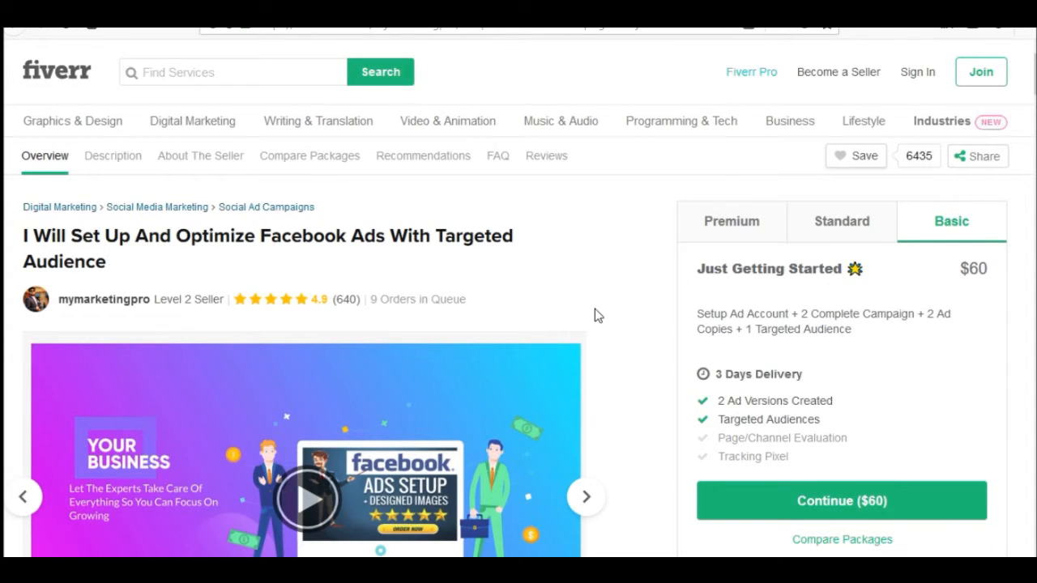
scroll(down, 3)
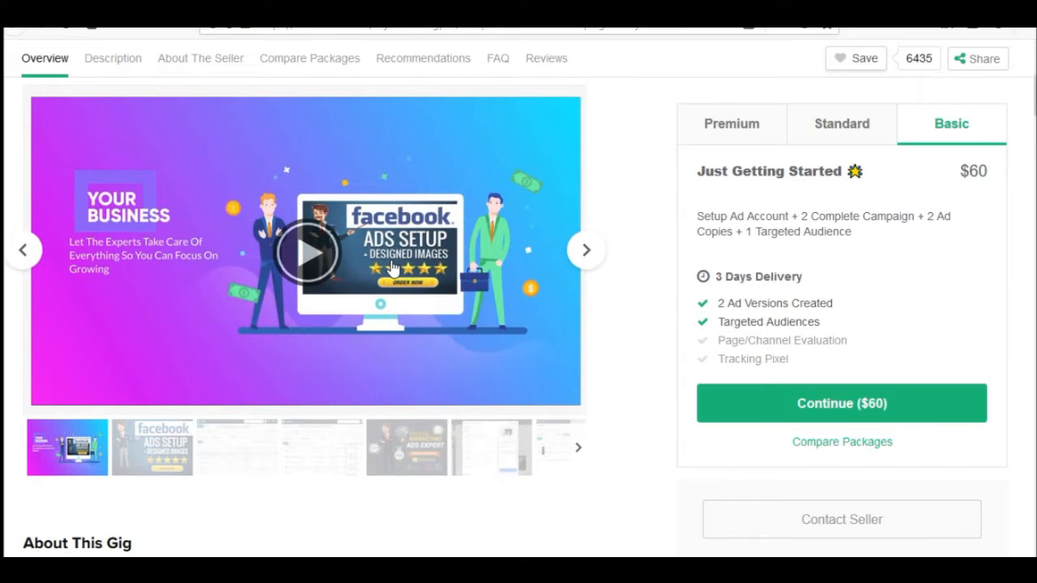
scroll(down, 3)
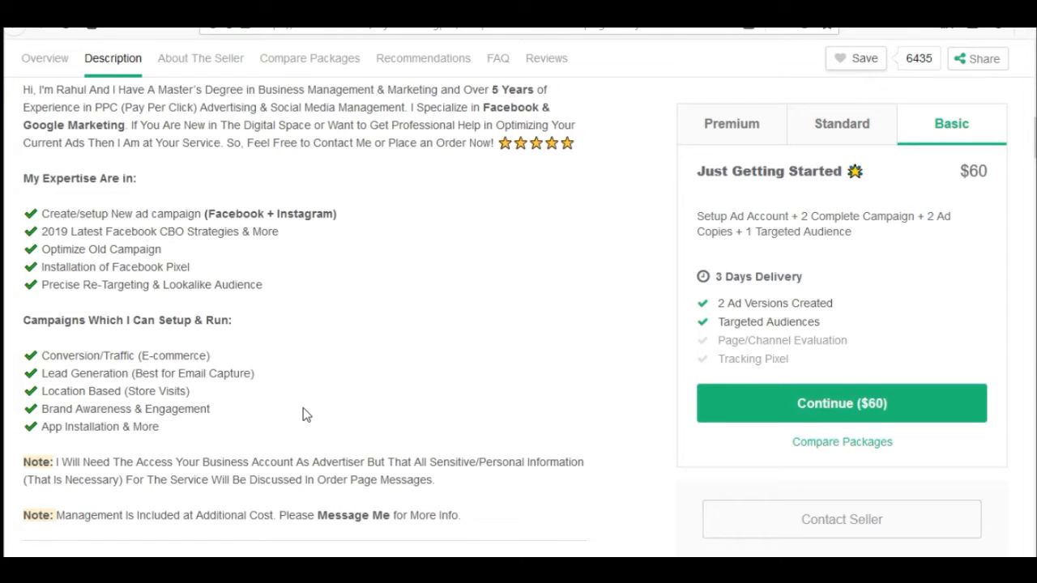
scroll(up, 3)
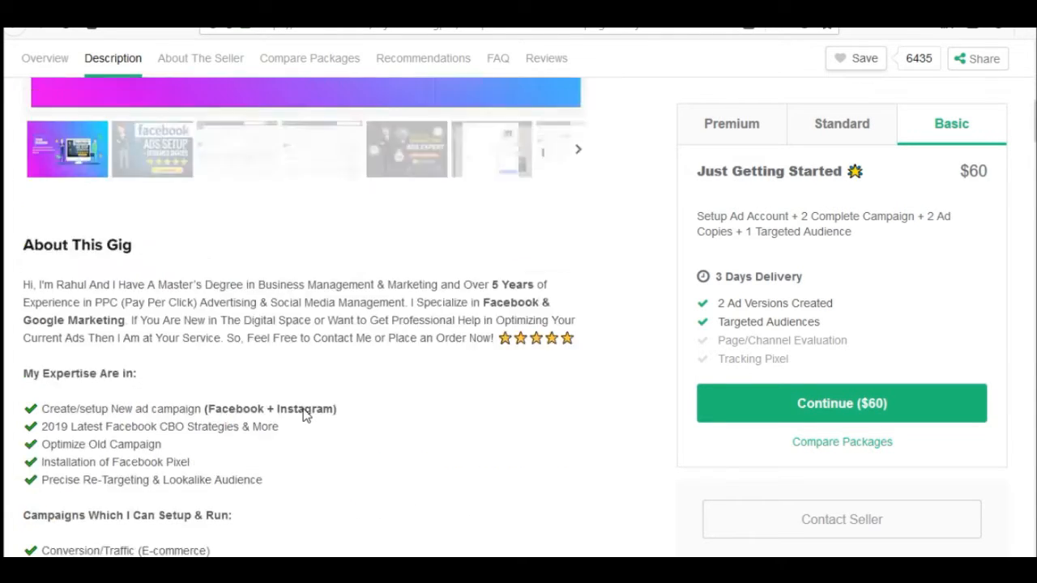
scroll(up, 3)
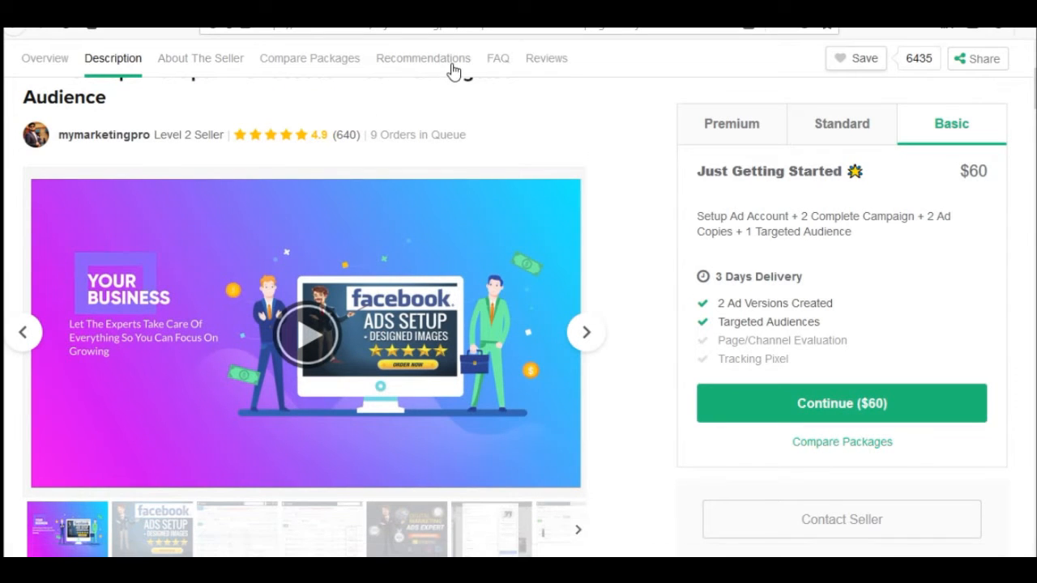
mouse_move(510, 151)
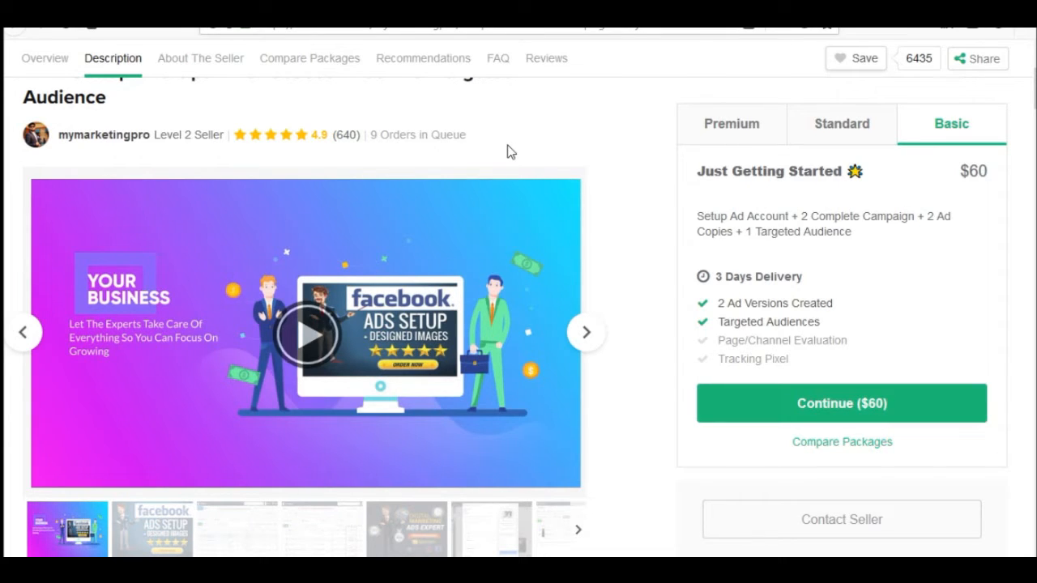
scroll(up, 3)
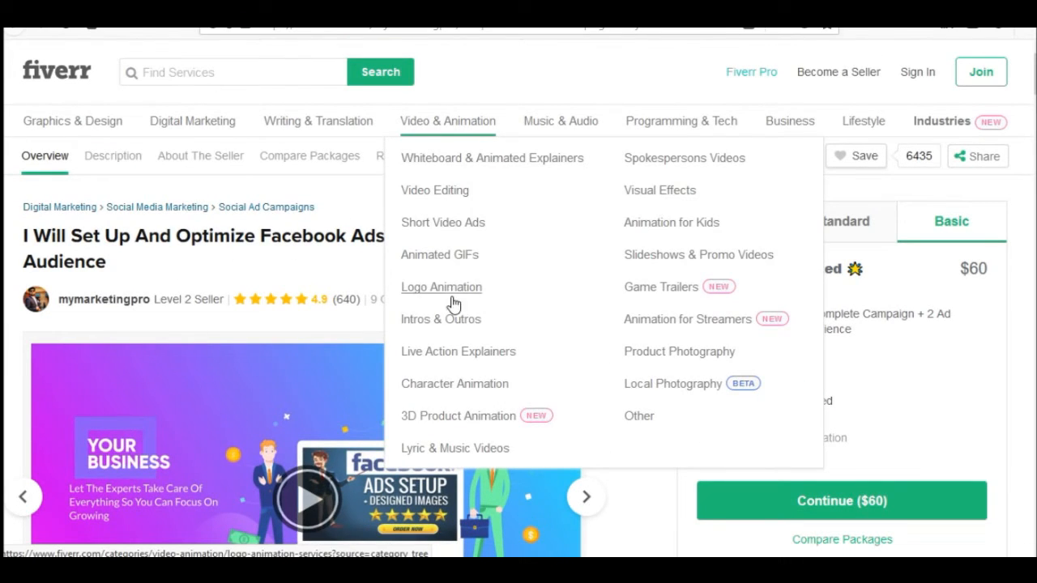
mouse_move(434, 190)
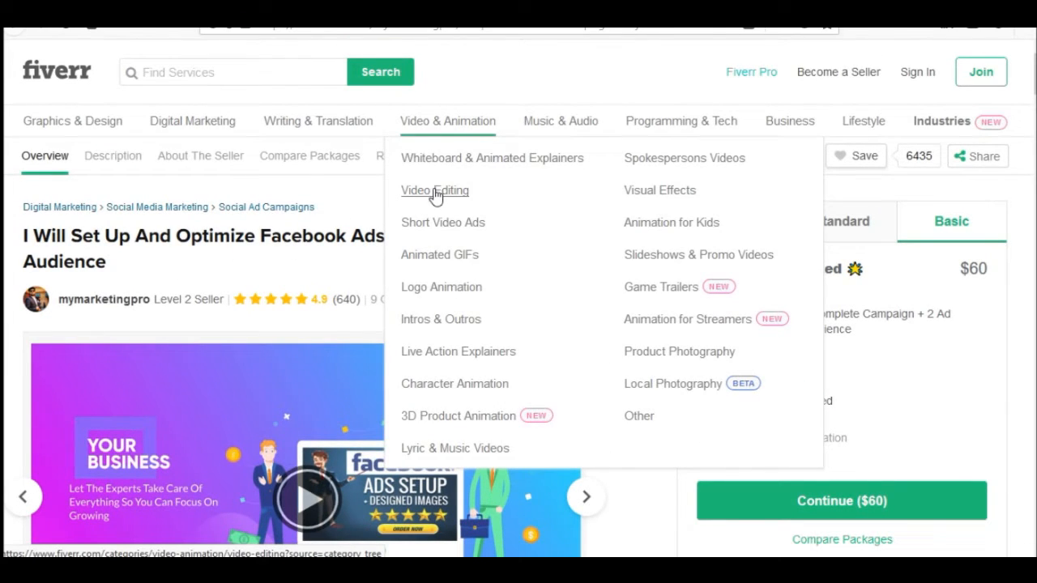
mouse_move(441, 287)
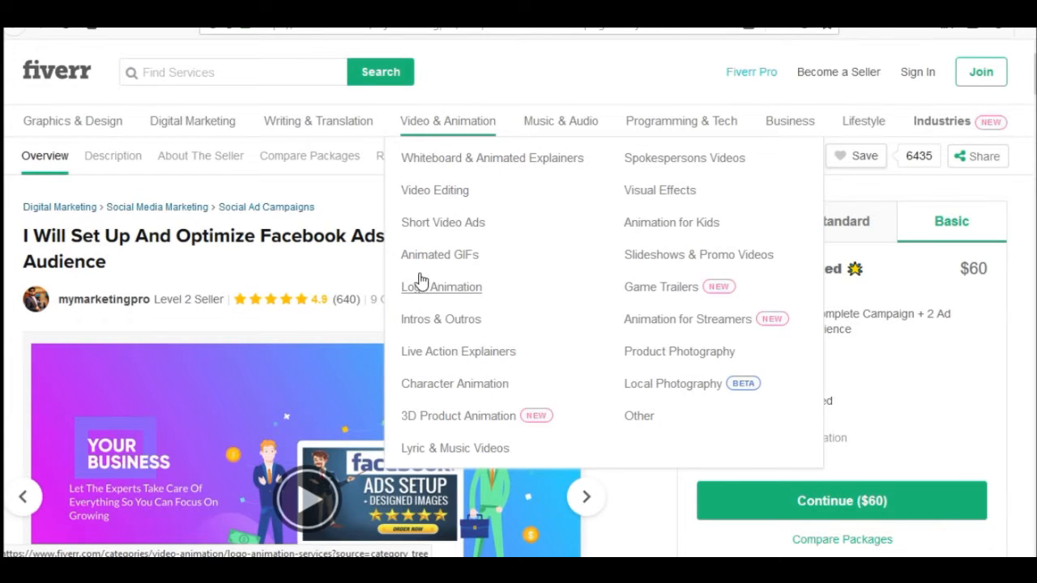
mouse_move(465, 310)
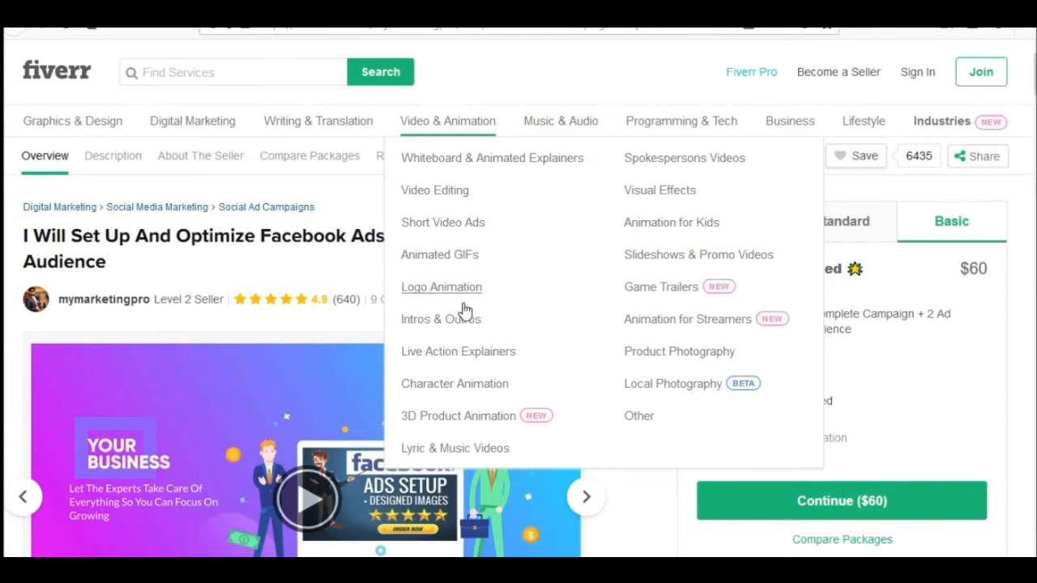
mouse_move(477, 344)
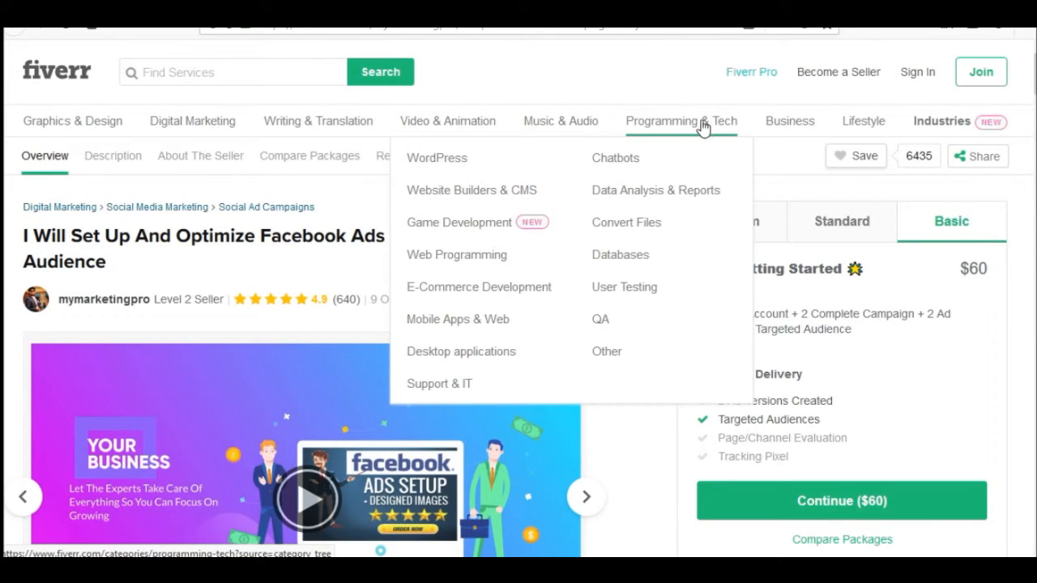
mouse_move(547, 363)
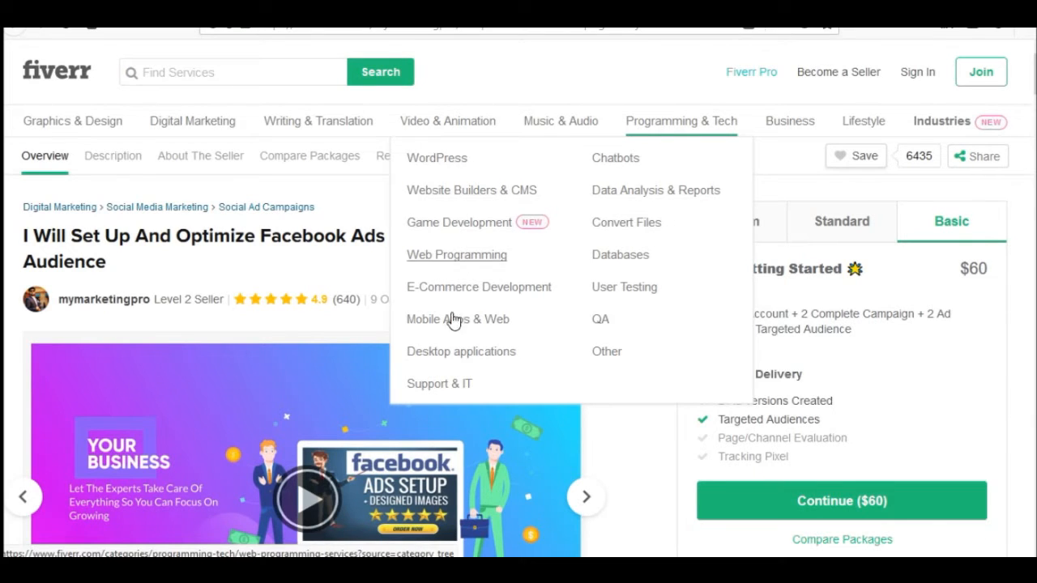
mouse_move(485, 296)
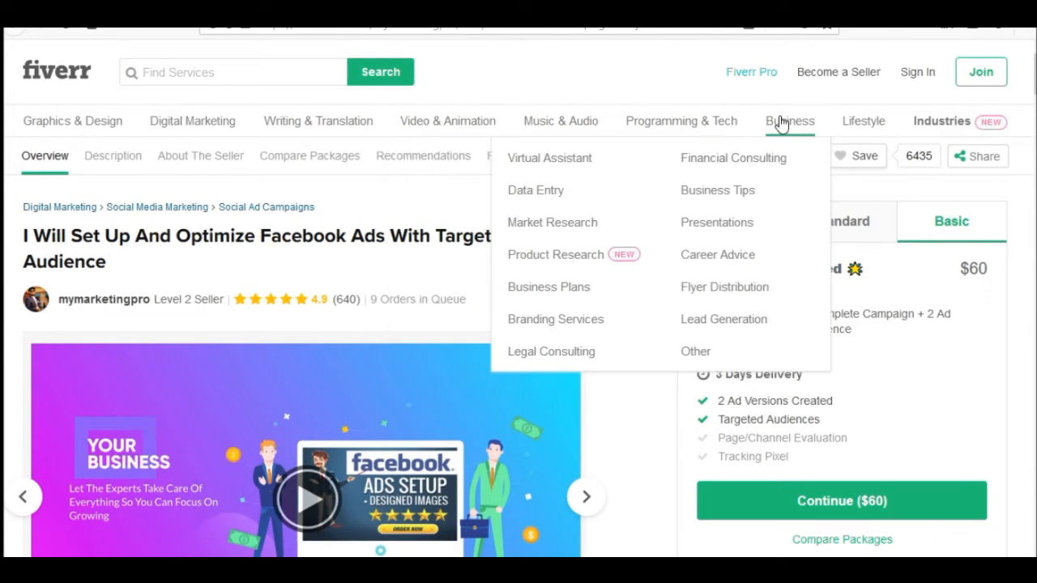
mouse_move(717, 223)
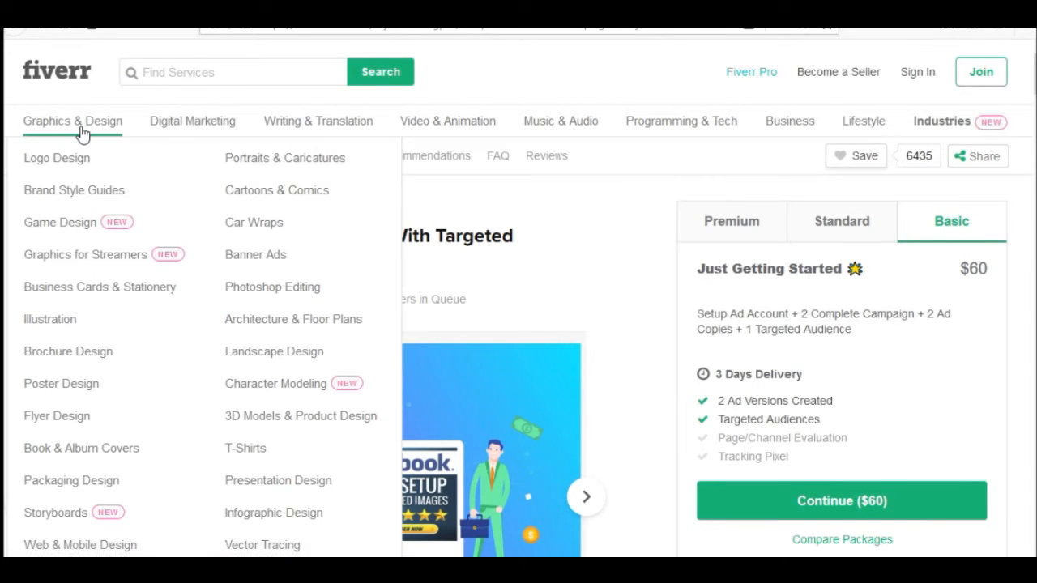
mouse_move(233, 274)
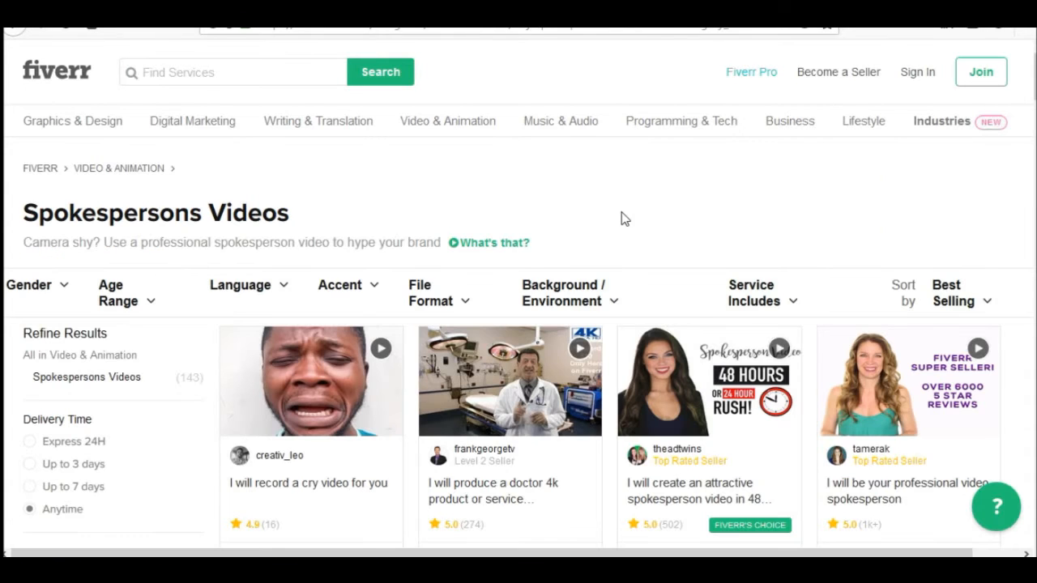
mouse_move(478, 195)
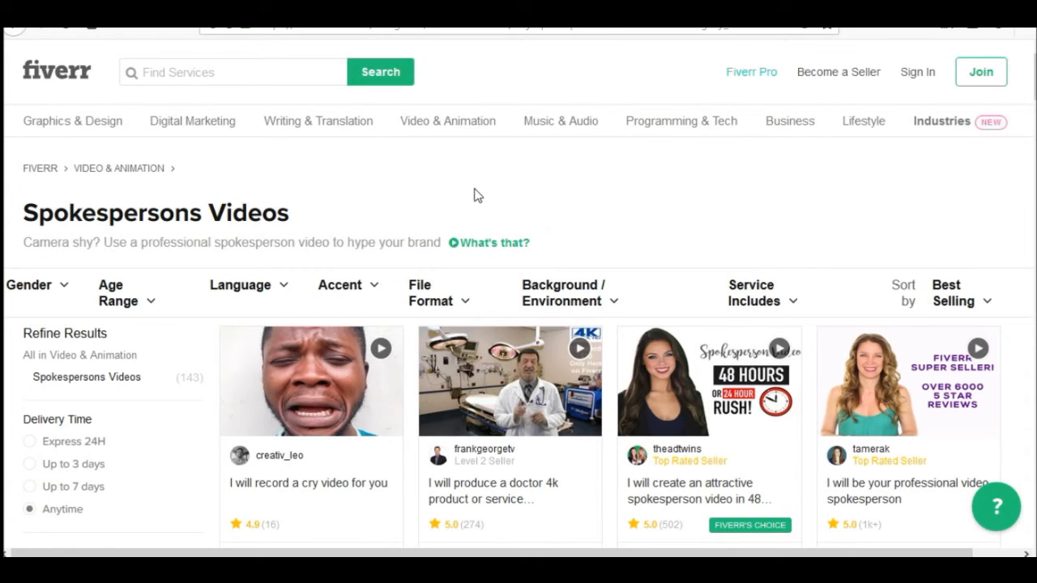
mouse_move(720, 224)
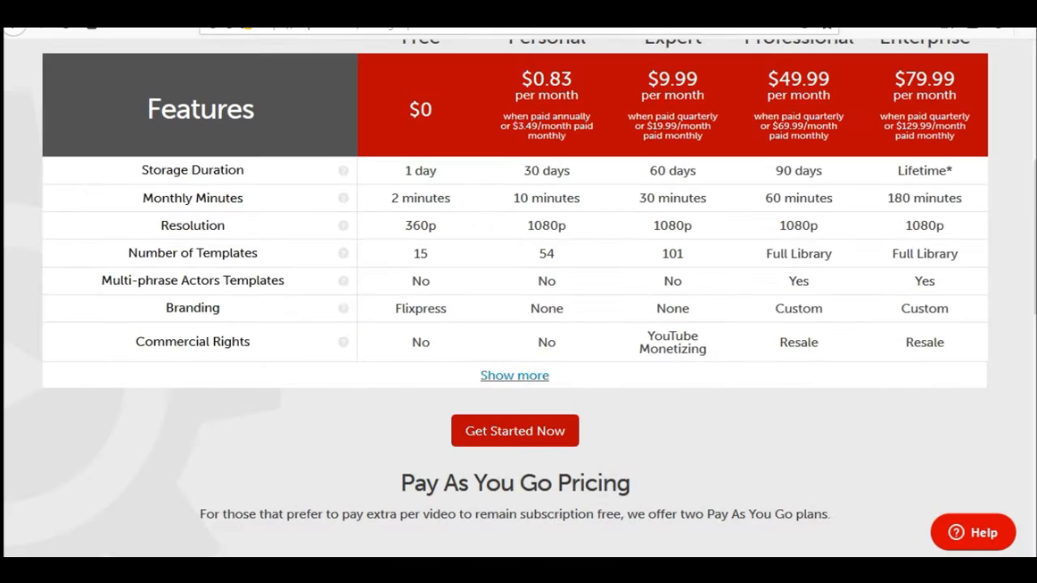
Scroll back up to the Affordable Pricing header of the Flixpress plans table
scroll(up, 3)
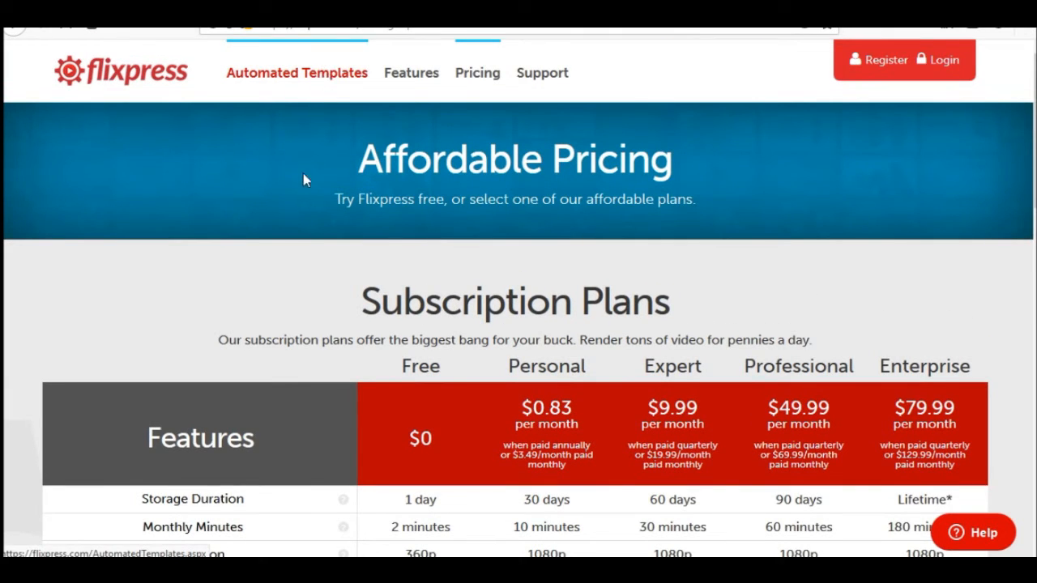
mouse_move(314, 138)
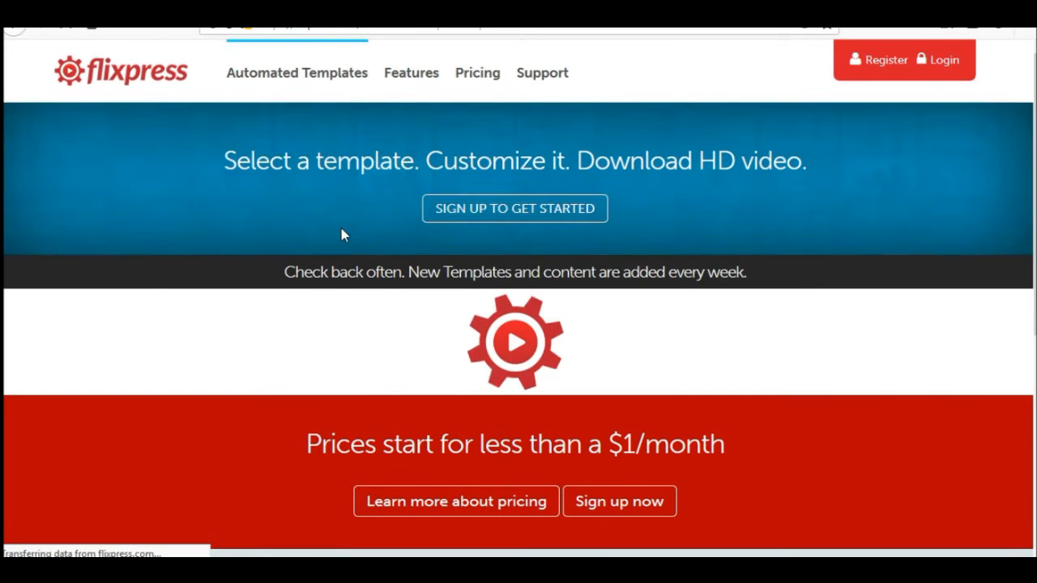
click(296, 73)
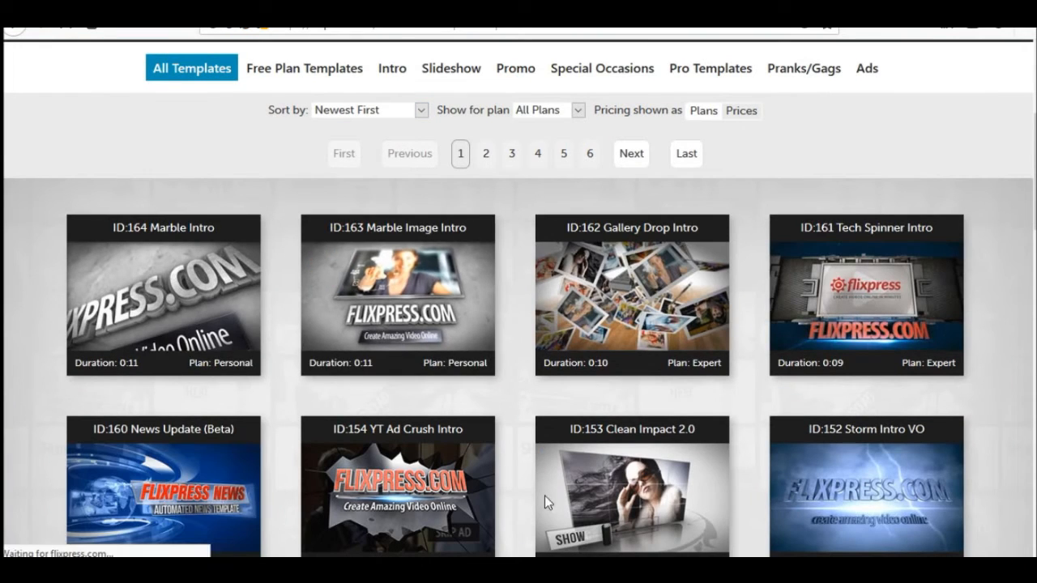
mouse_move(307, 191)
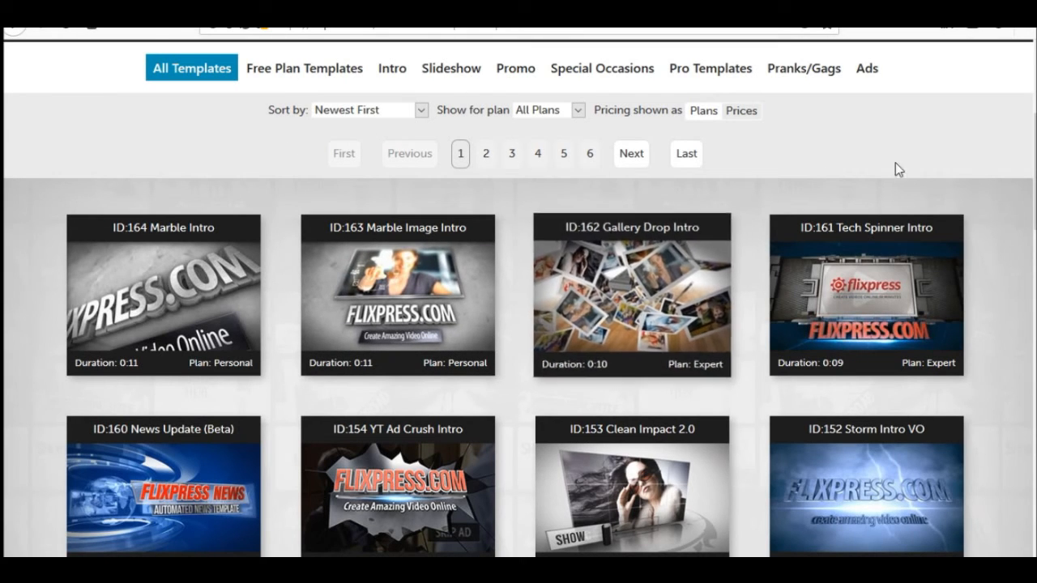
mouse_move(948, 183)
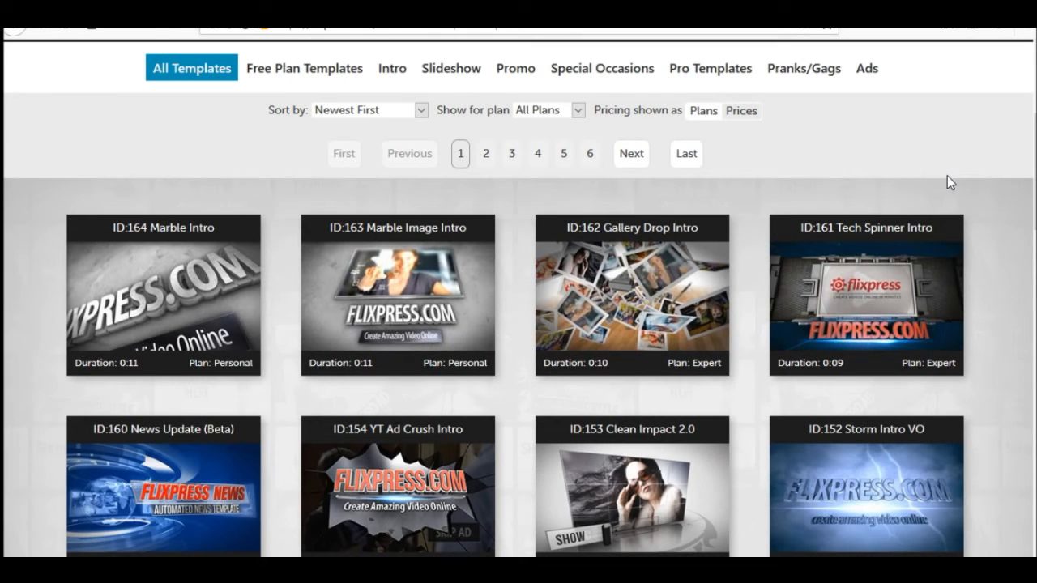
scroll(down, 3)
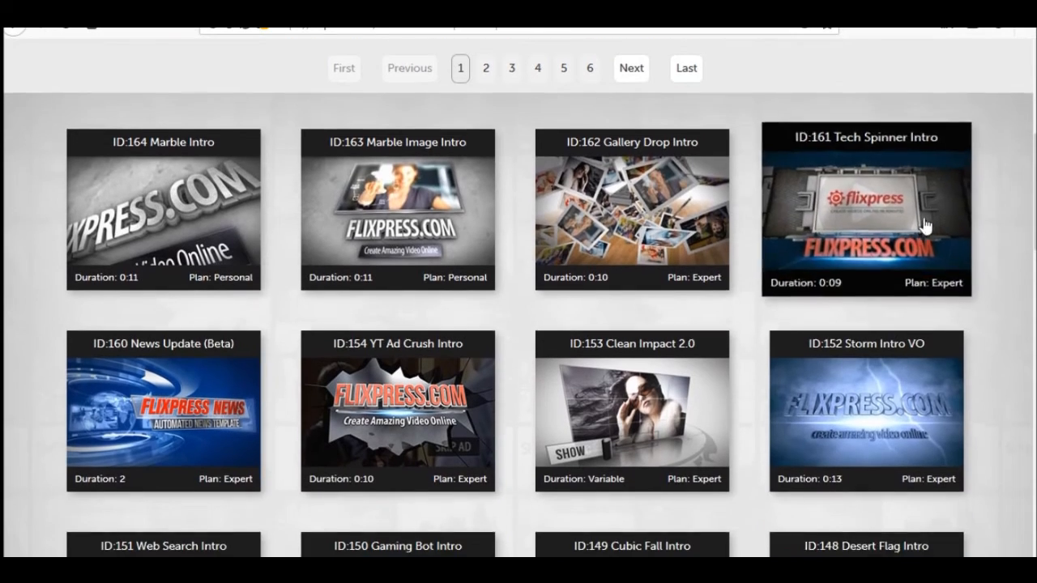
scroll(down, 3)
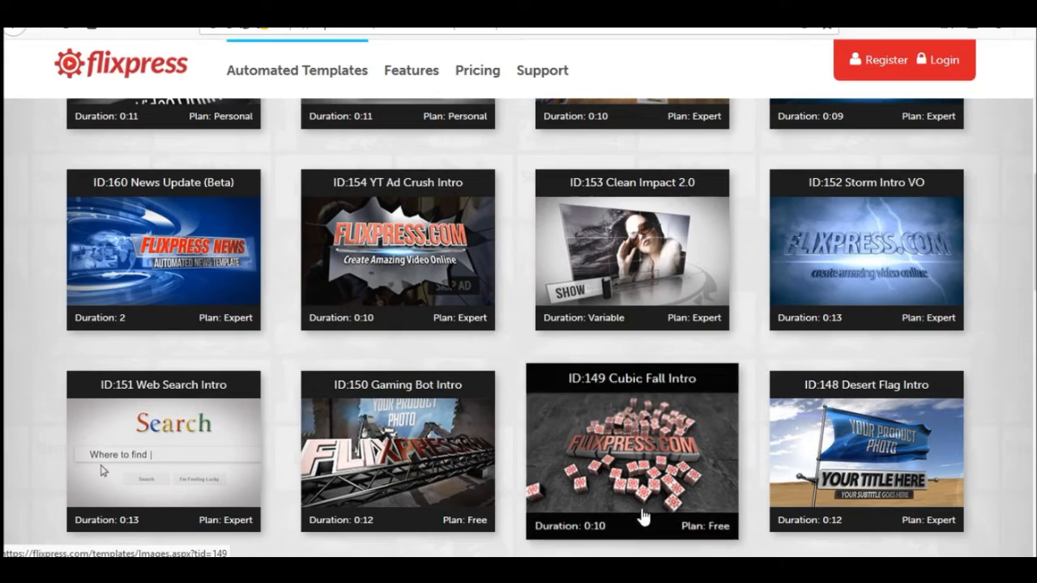
scroll(down, 3)
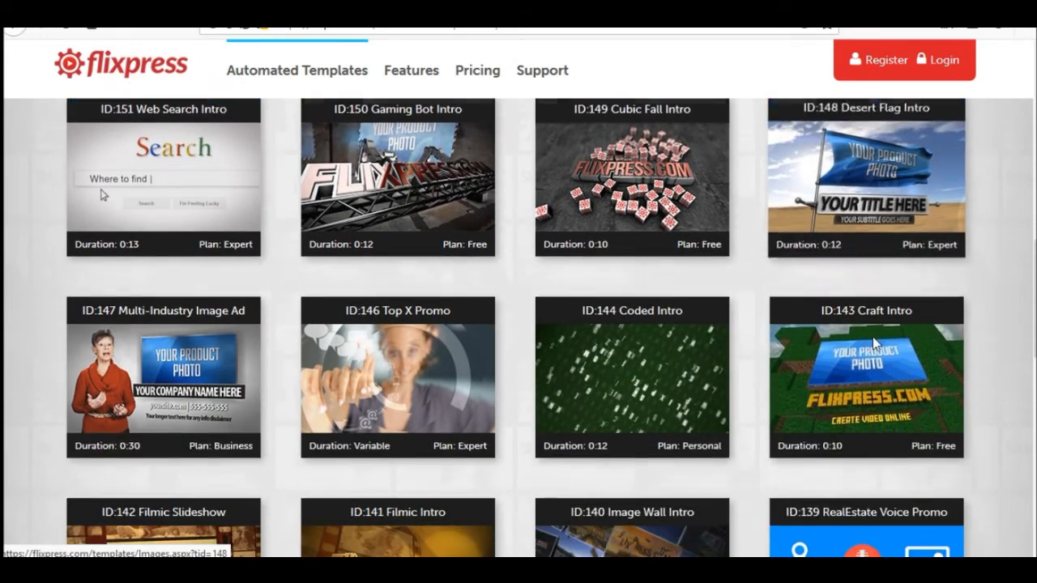
scroll(down, 3)
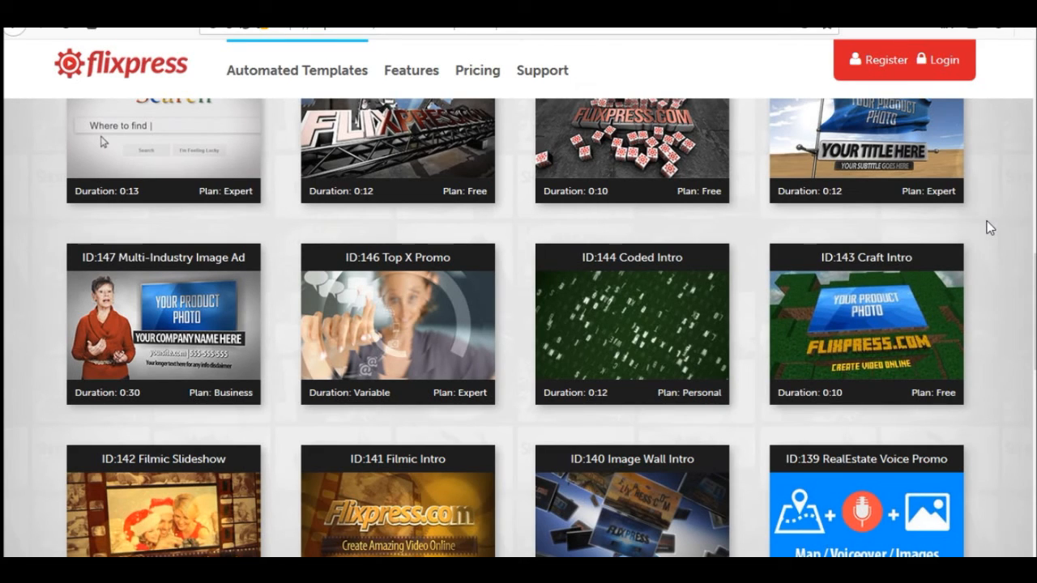
scroll(down, 3)
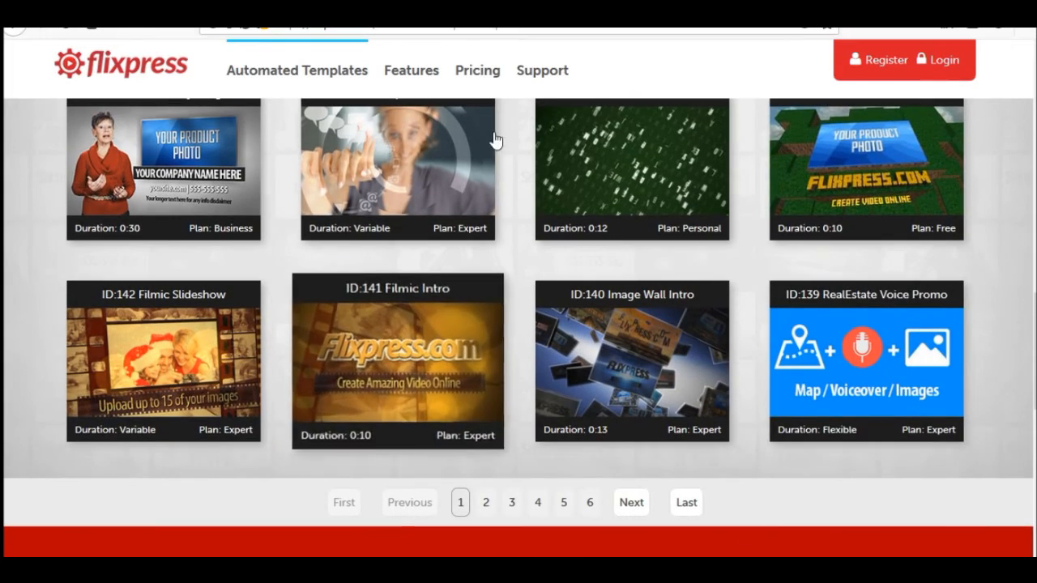
scroll(up, 3)
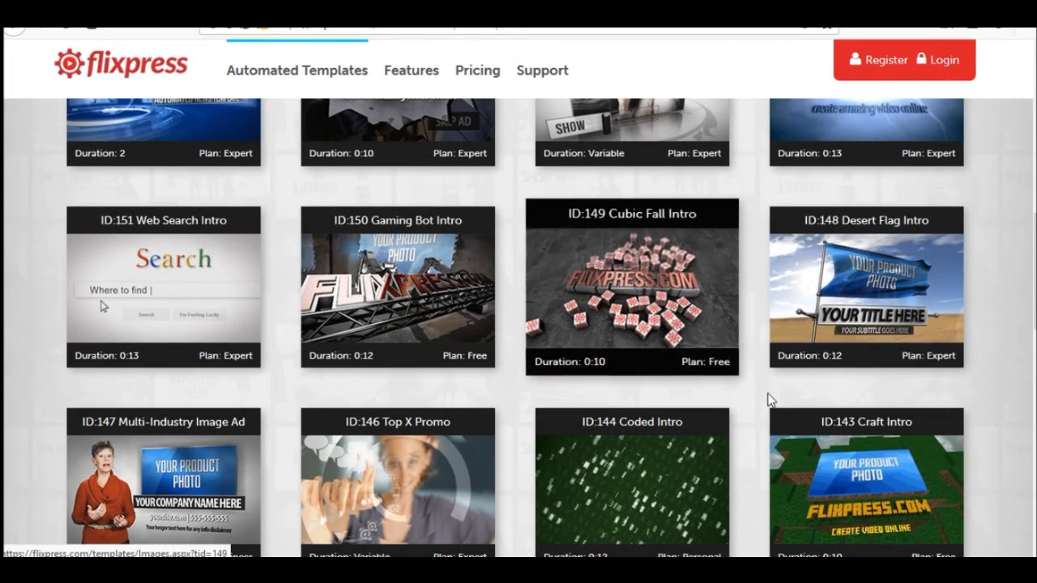
mouse_move(741, 458)
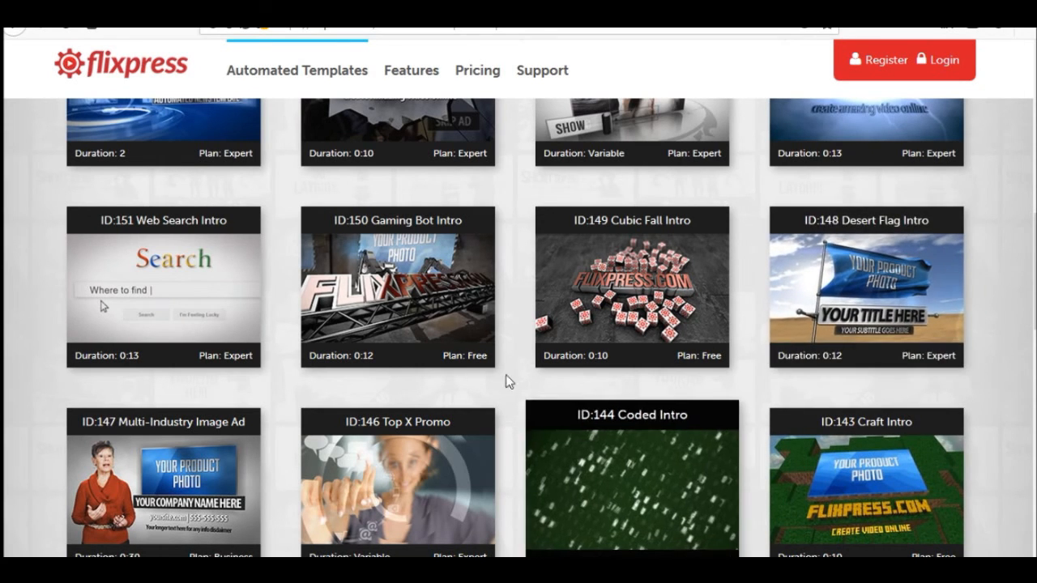
scroll(up, 3)
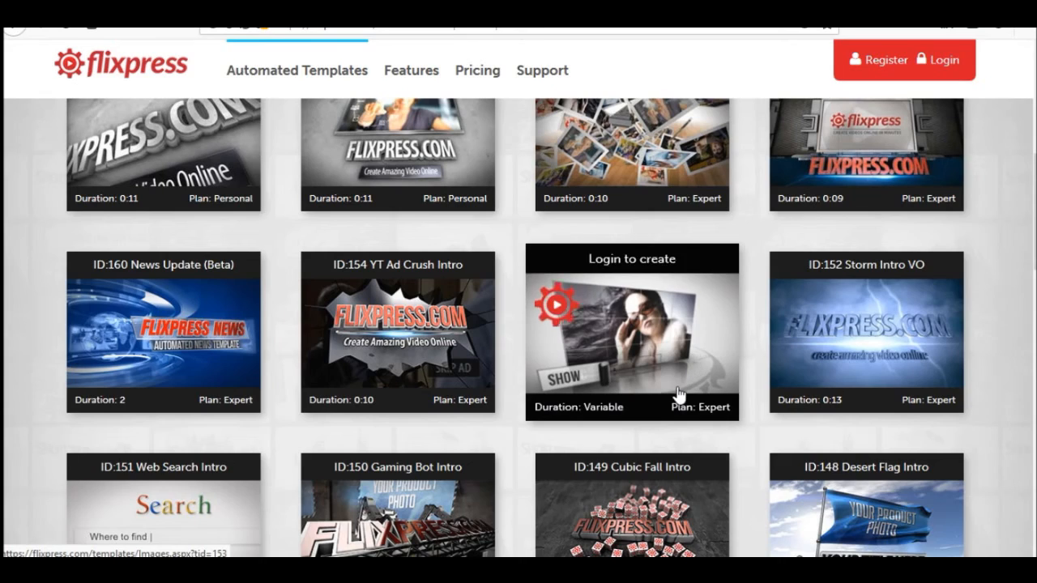
scroll(up, 3)
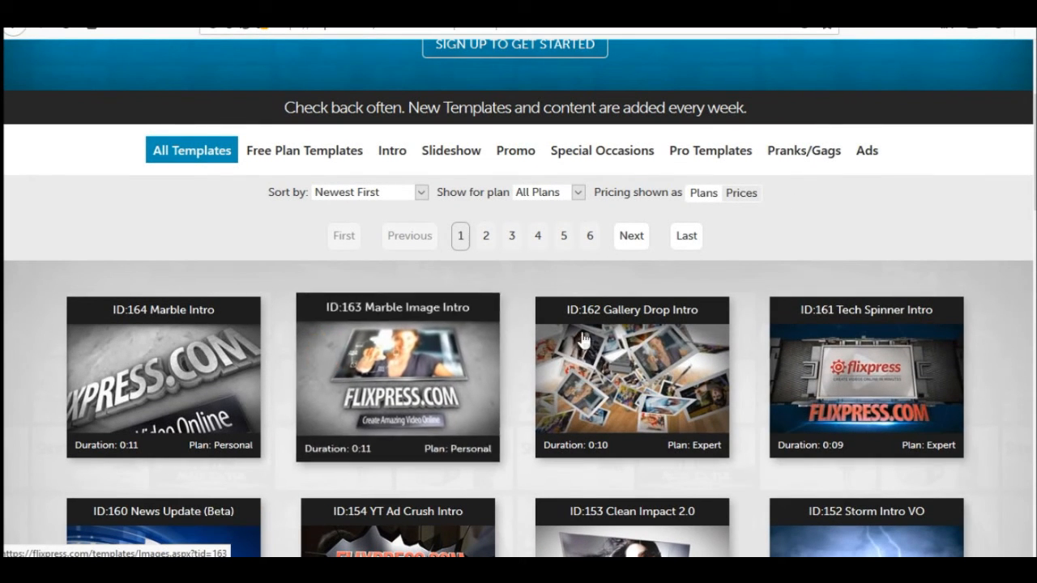
mouse_move(921, 258)
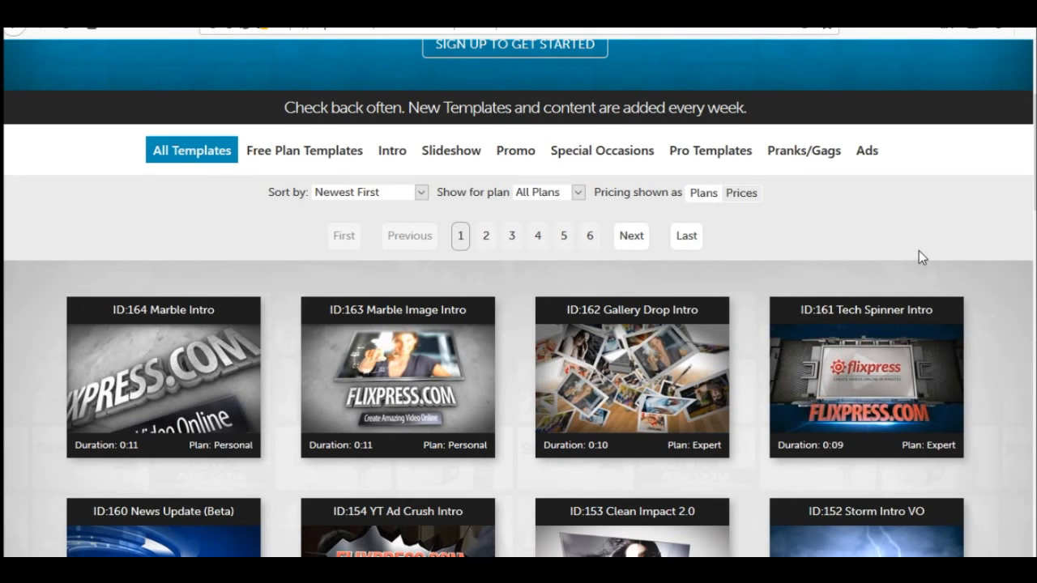
Go back to the Flixpress Pricing page comparing the Free through Enterprise plans
scroll(up, 3)
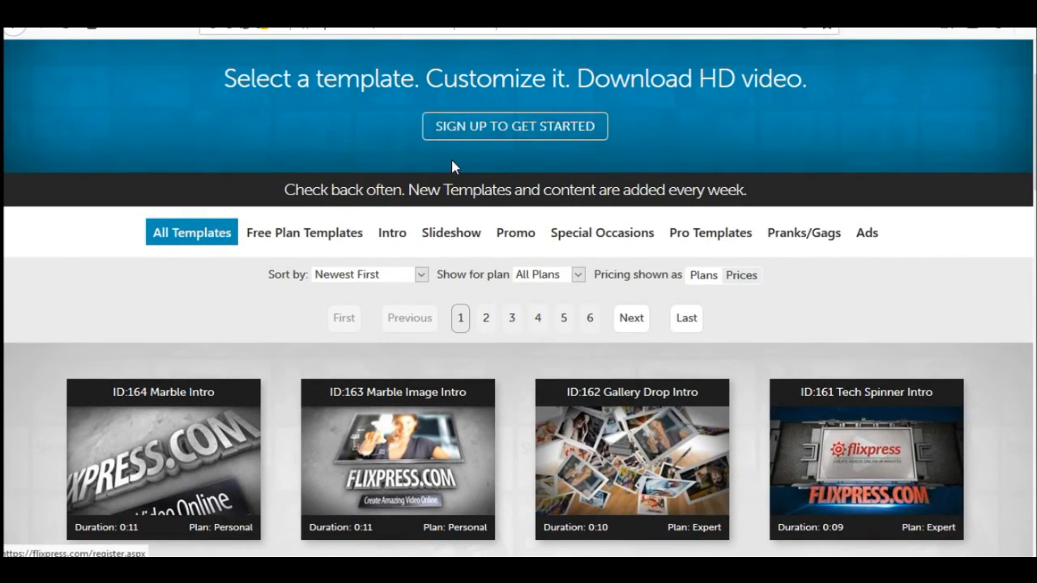
click(478, 38)
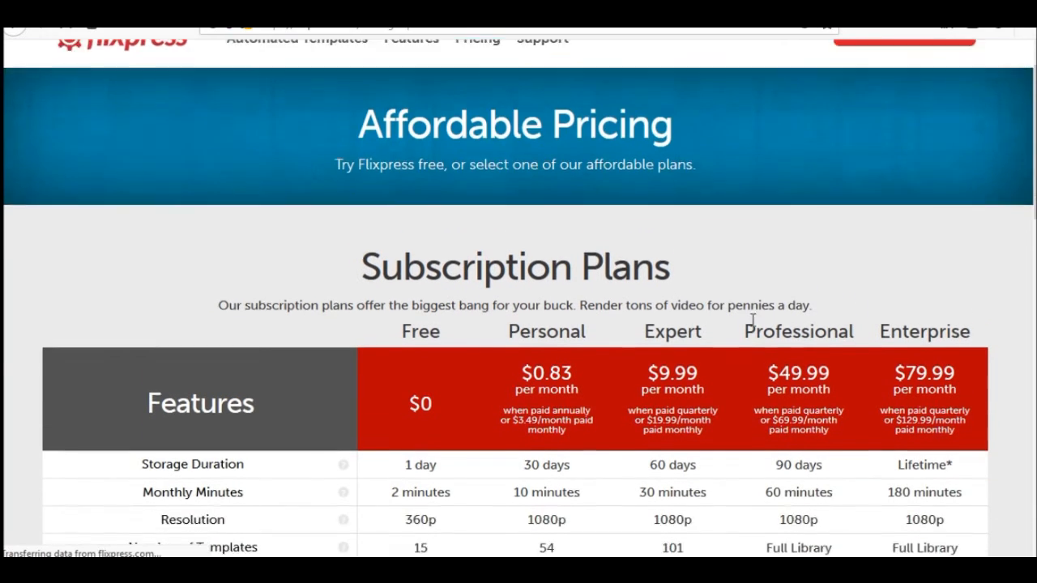
scroll(down, 3)
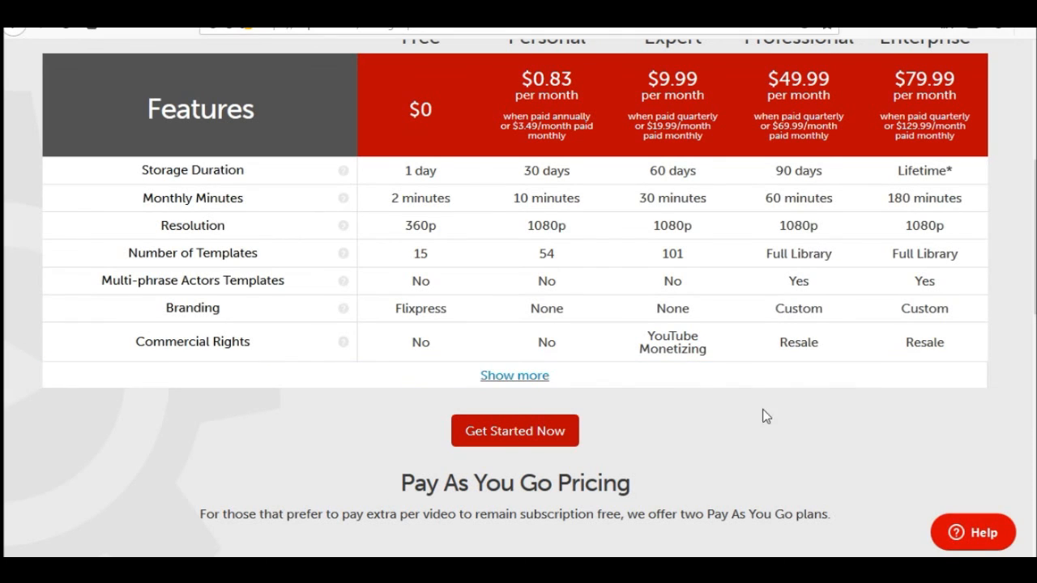
mouse_move(705, 446)
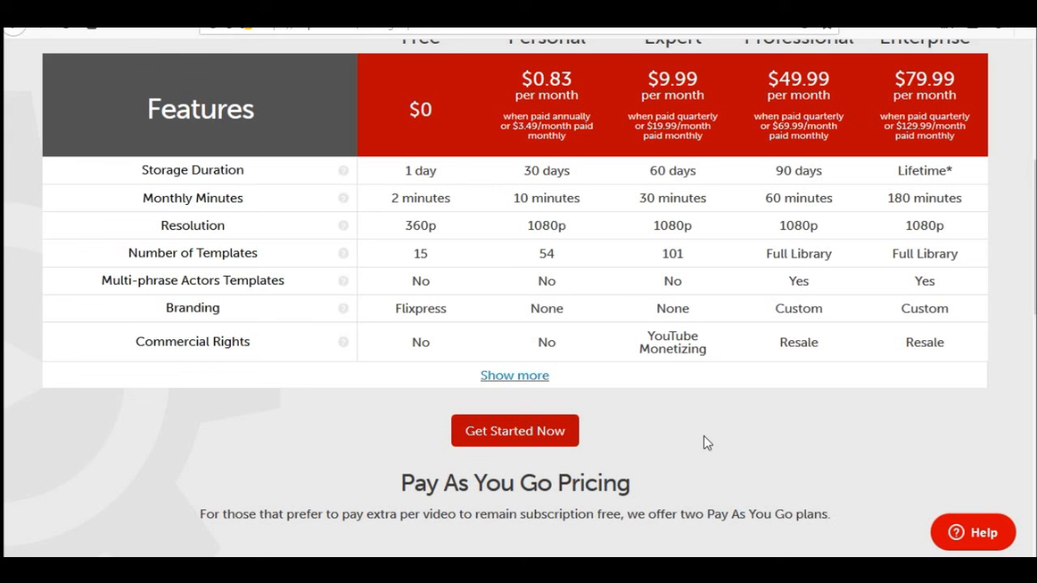
mouse_move(274, 269)
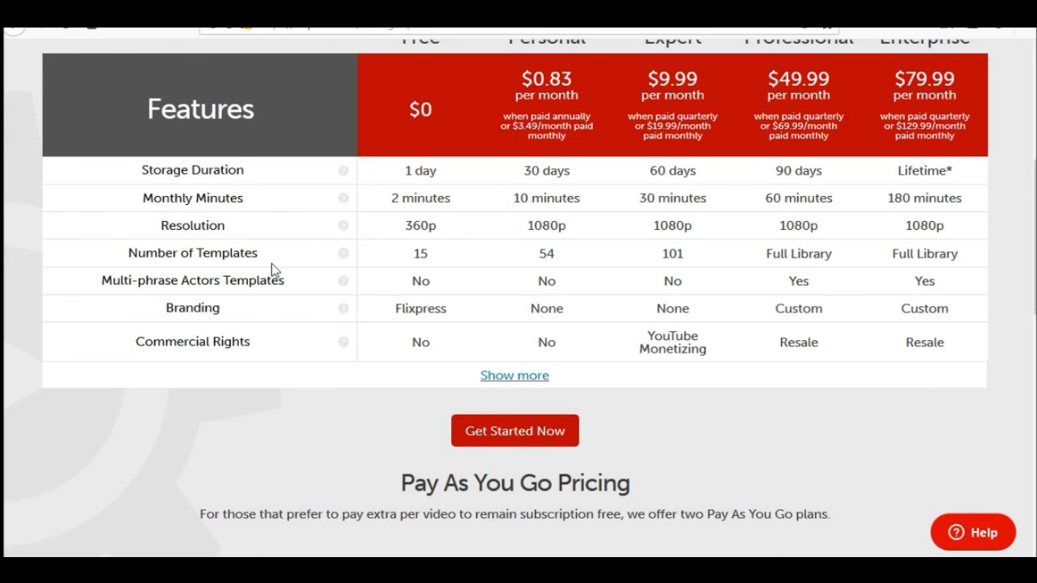
scroll(up, 3)
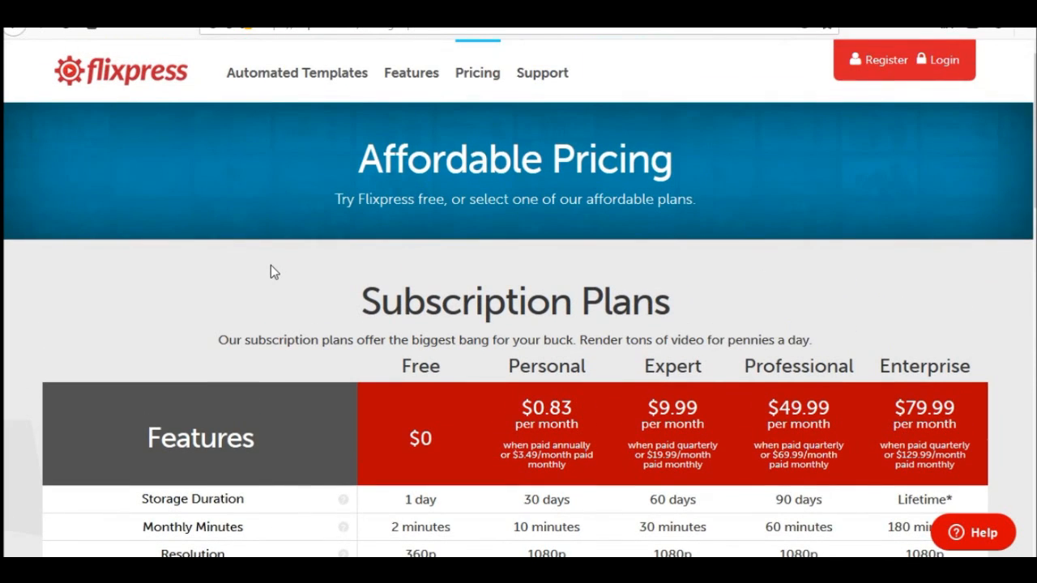